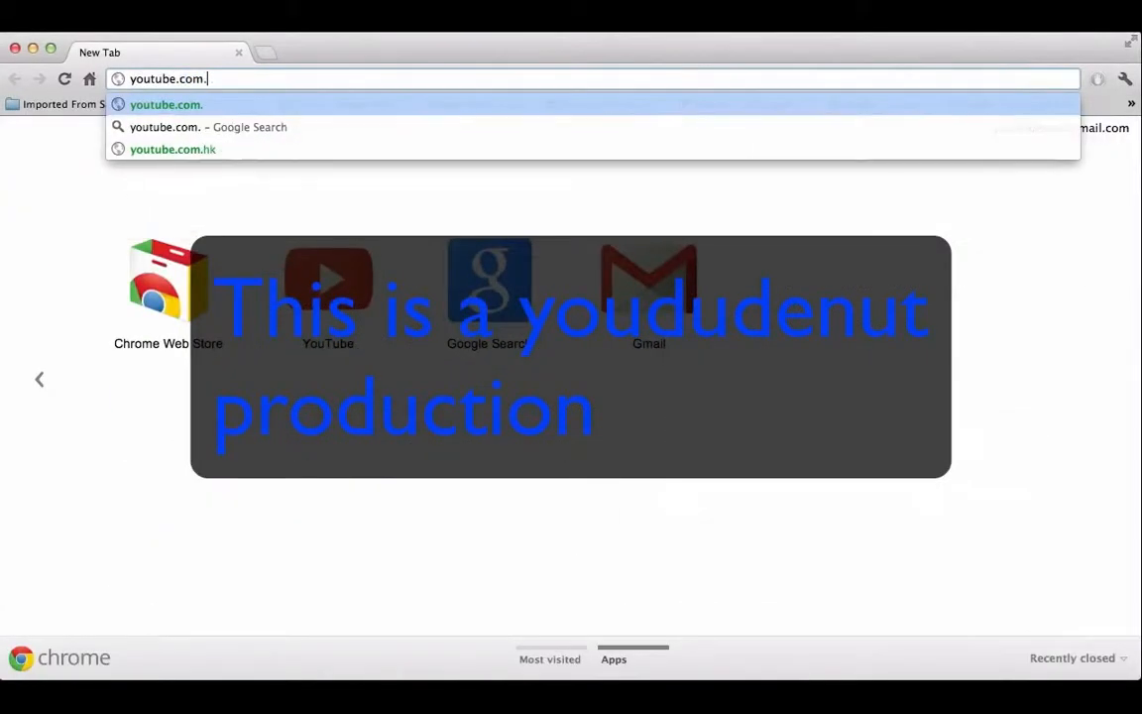
Step: Navigate to the Enjin community site at /yoududenut and reach its Contest forum
type("/yoududenut")
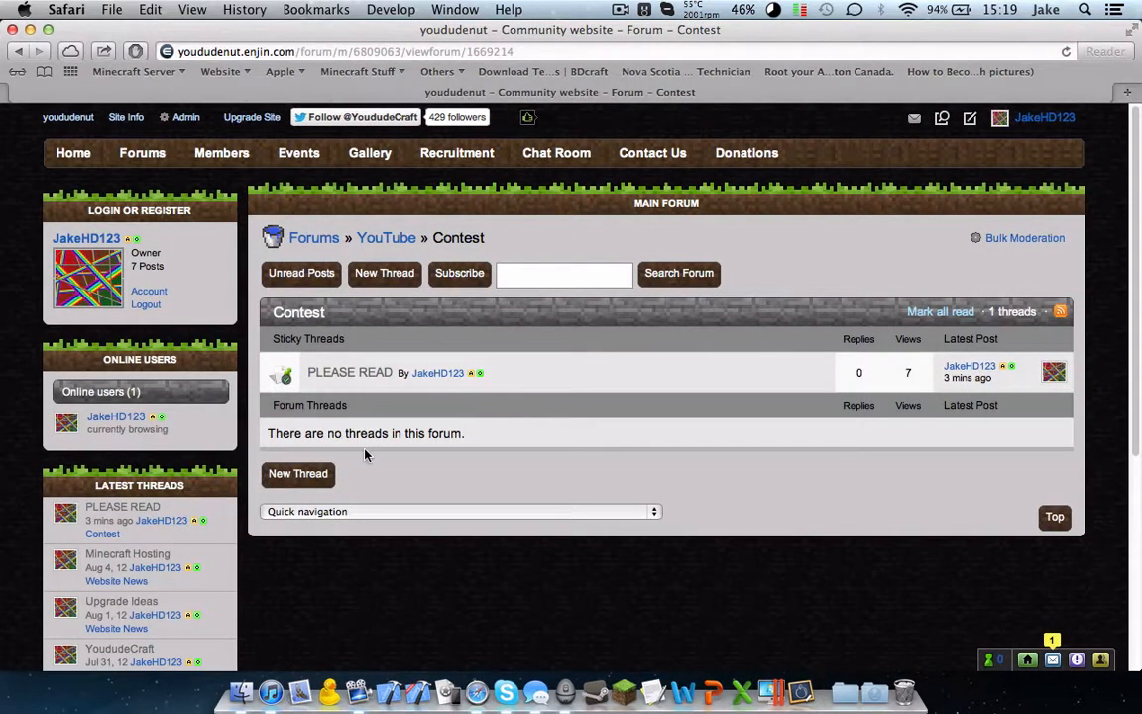
left_click(349, 372)
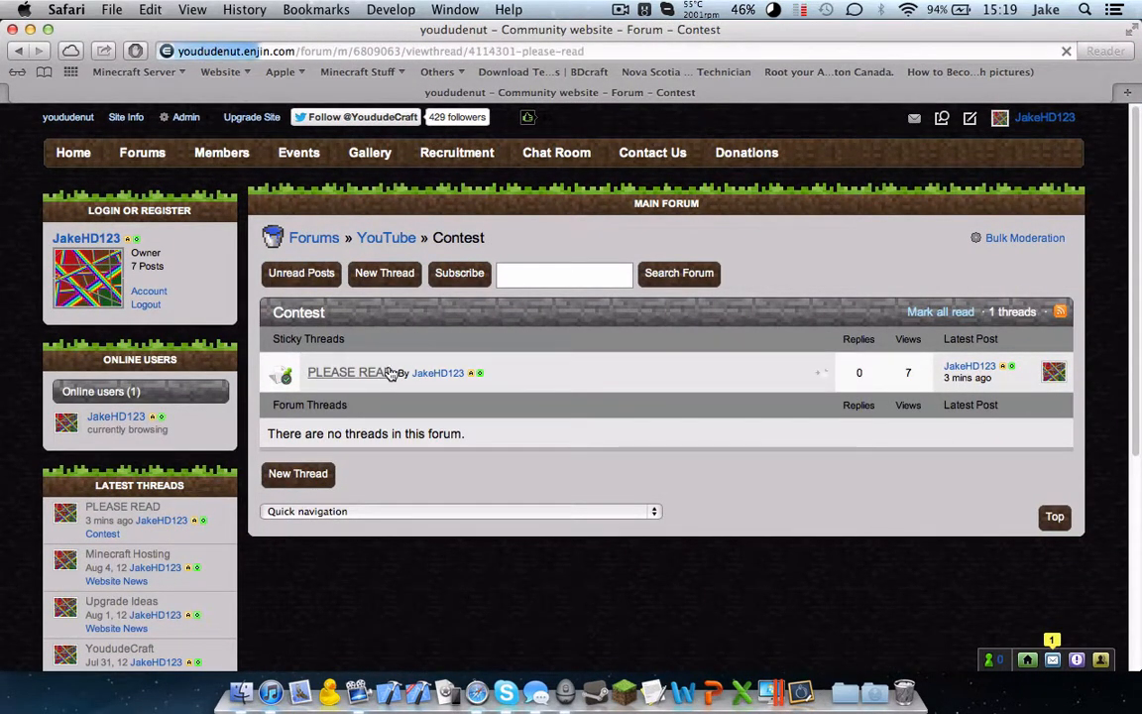
left_click(347, 371)
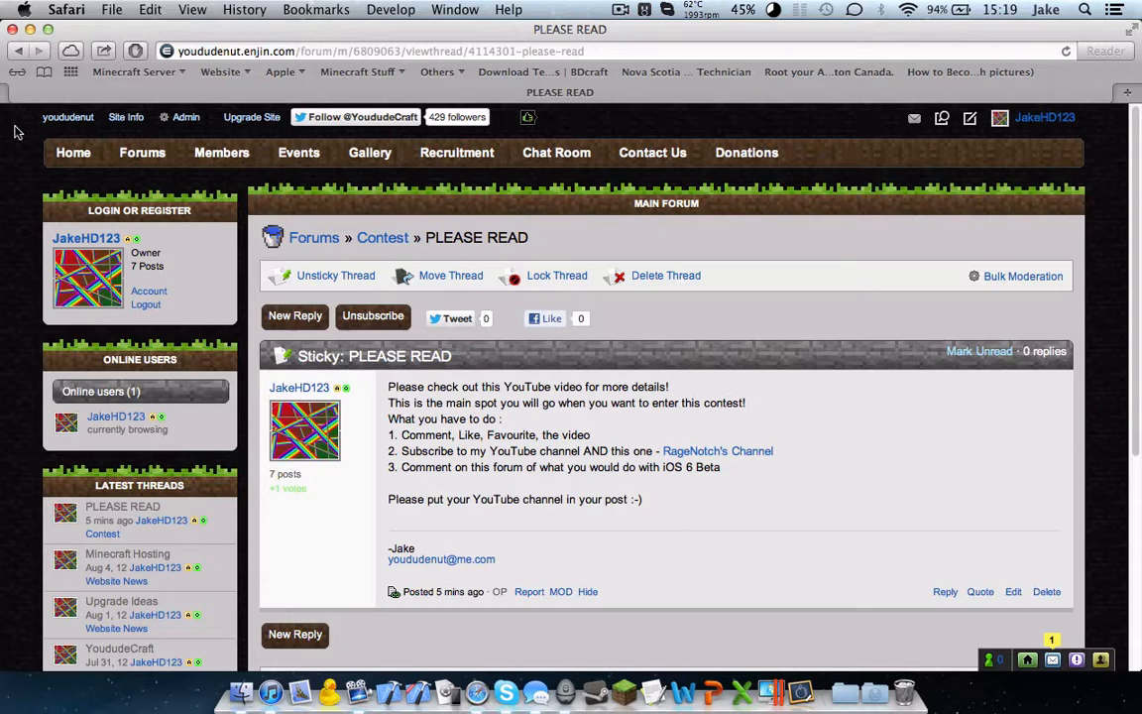
left_click(382, 237)
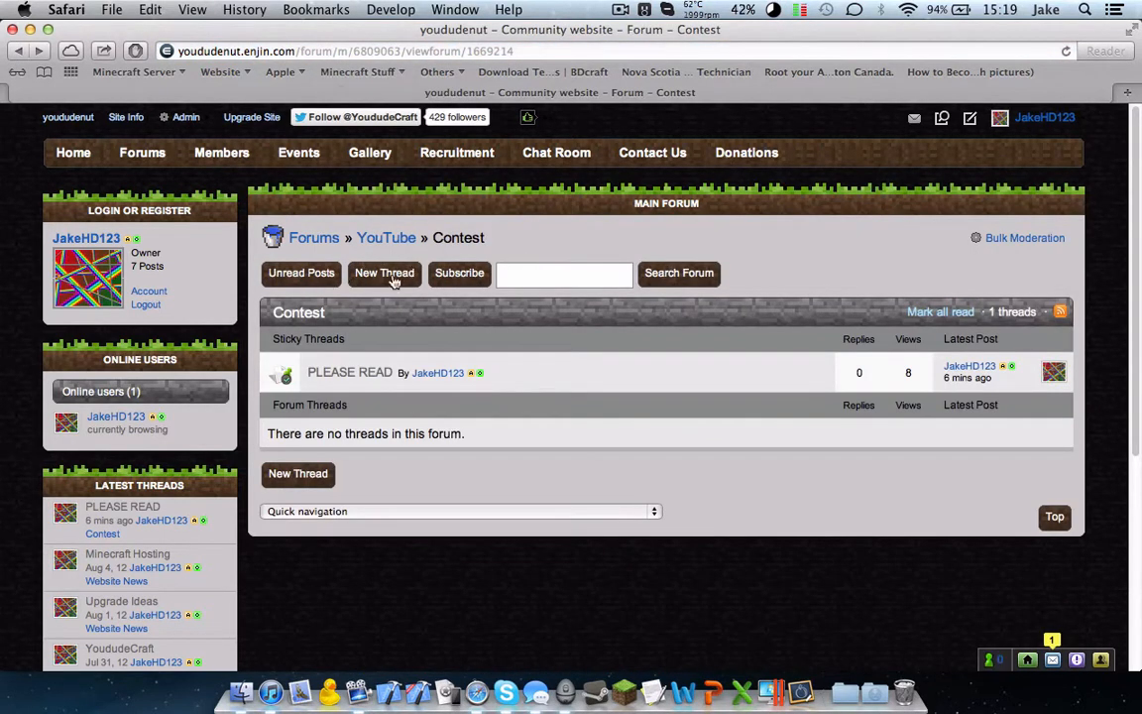
Step: Read the PLEASE READ sticky thread, then reach RANDOM.ORG from a Google search result
left_click(348, 372)
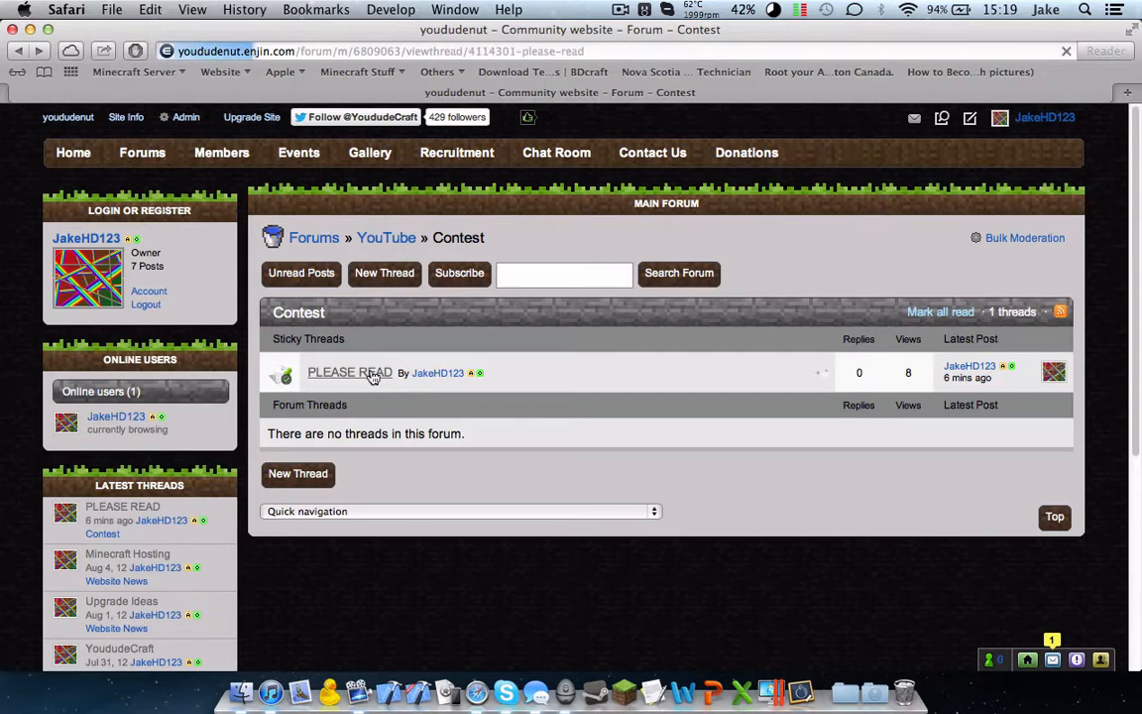
left_click(348, 372)
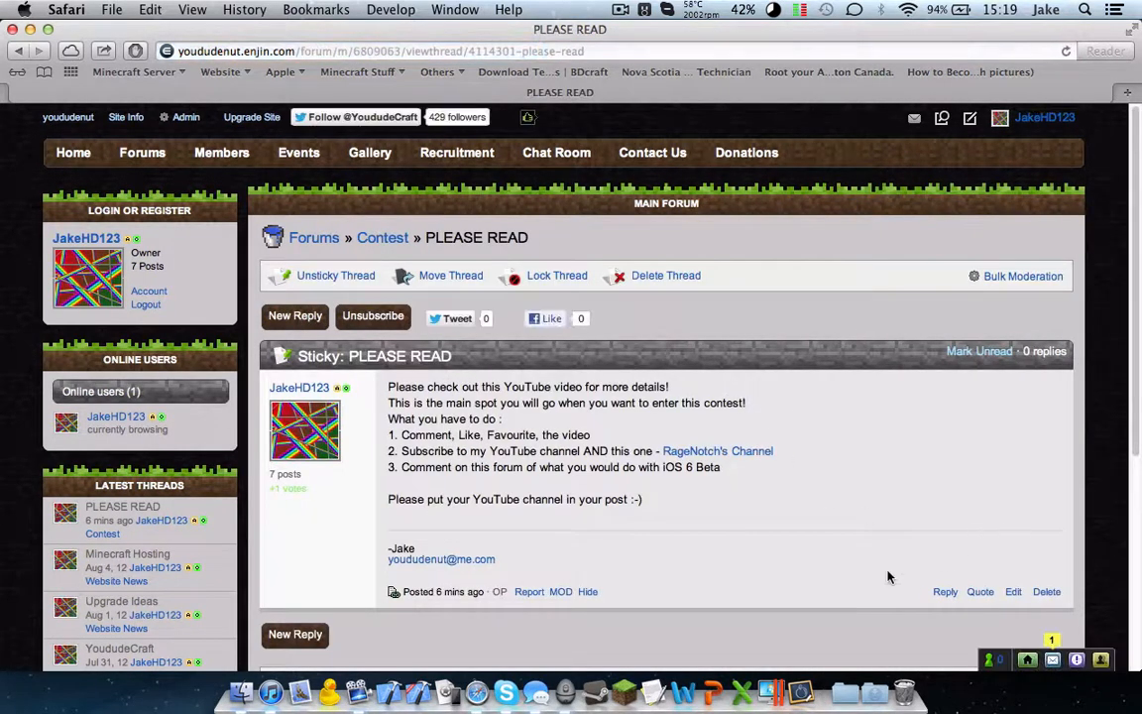
mouse_move(485, 237)
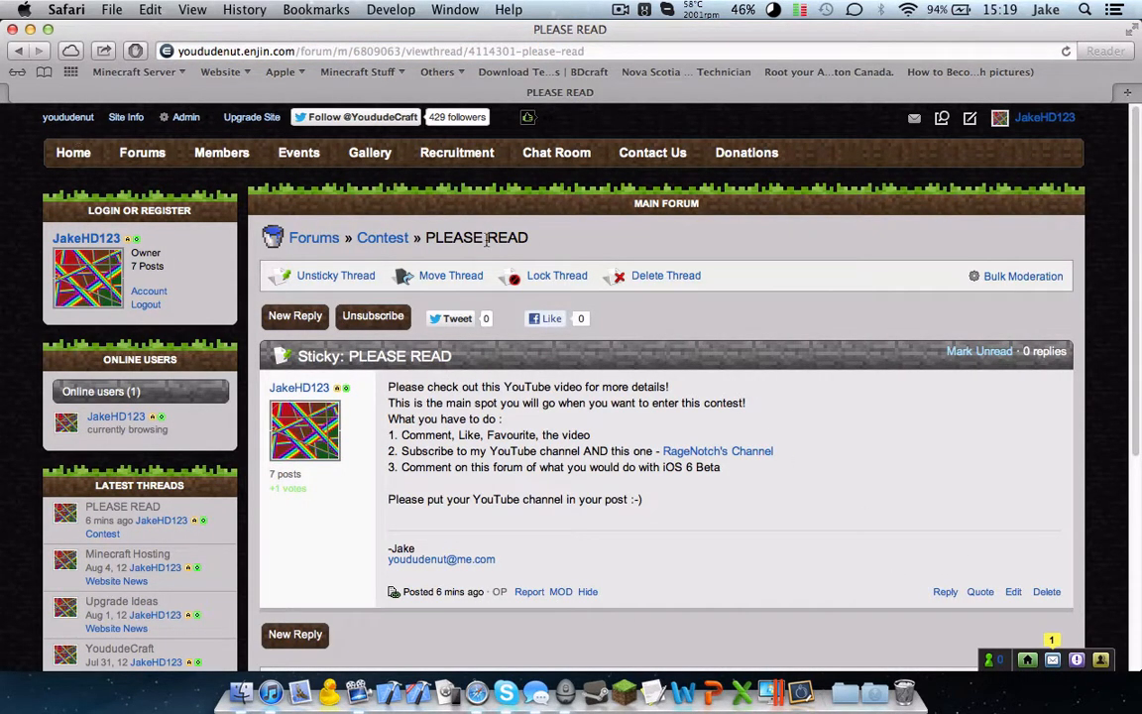
mouse_move(766, 359)
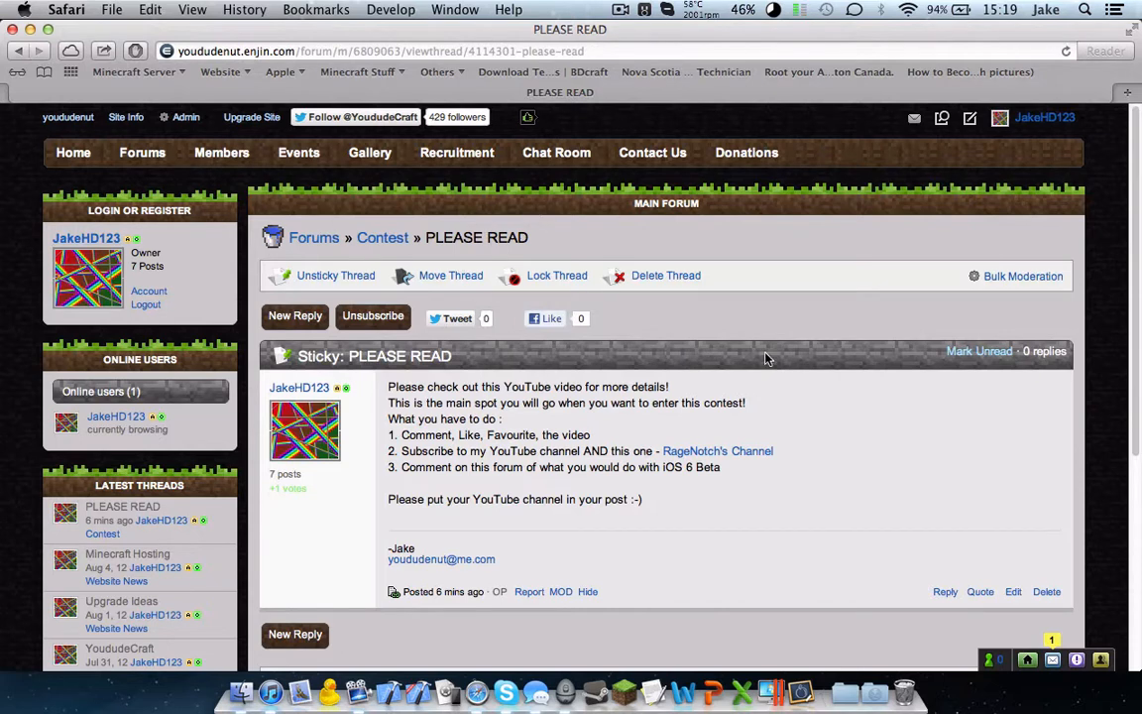
mouse_move(756, 357)
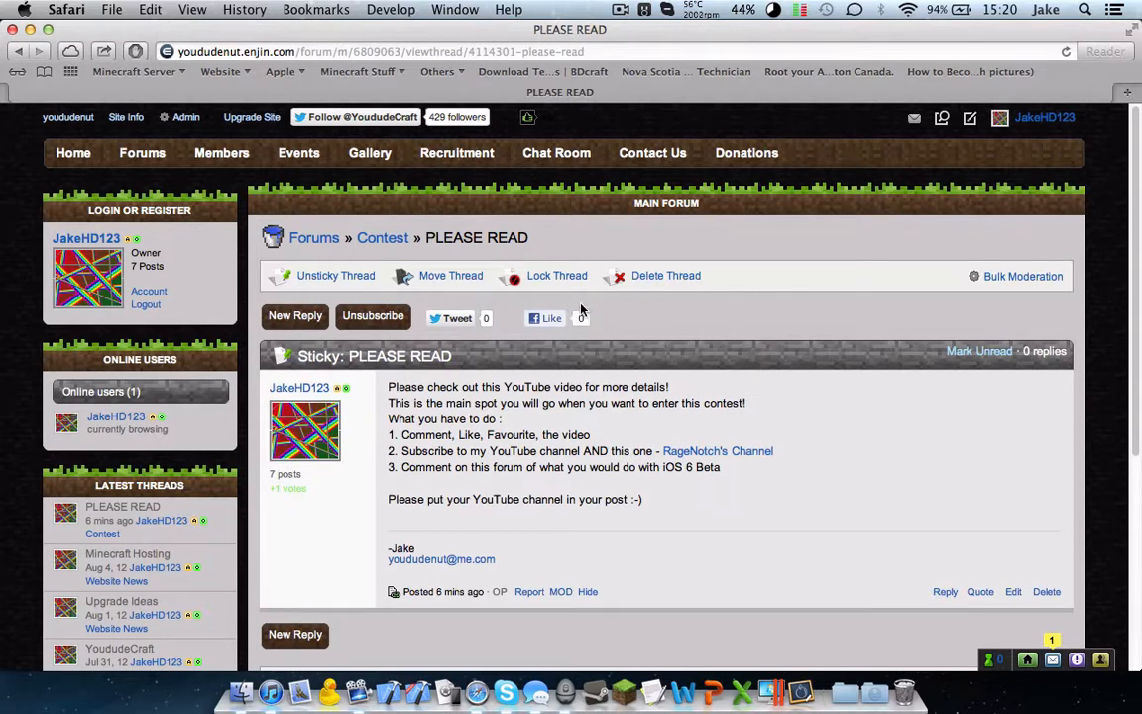
mouse_move(618, 315)
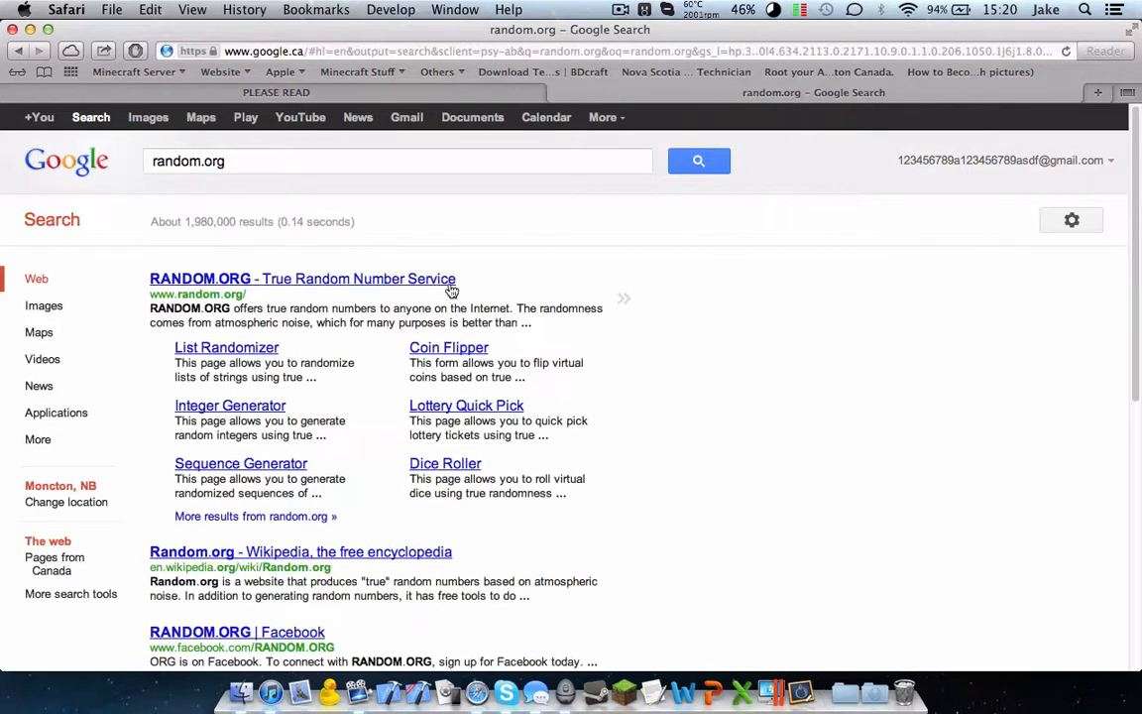
left_click(303, 279)
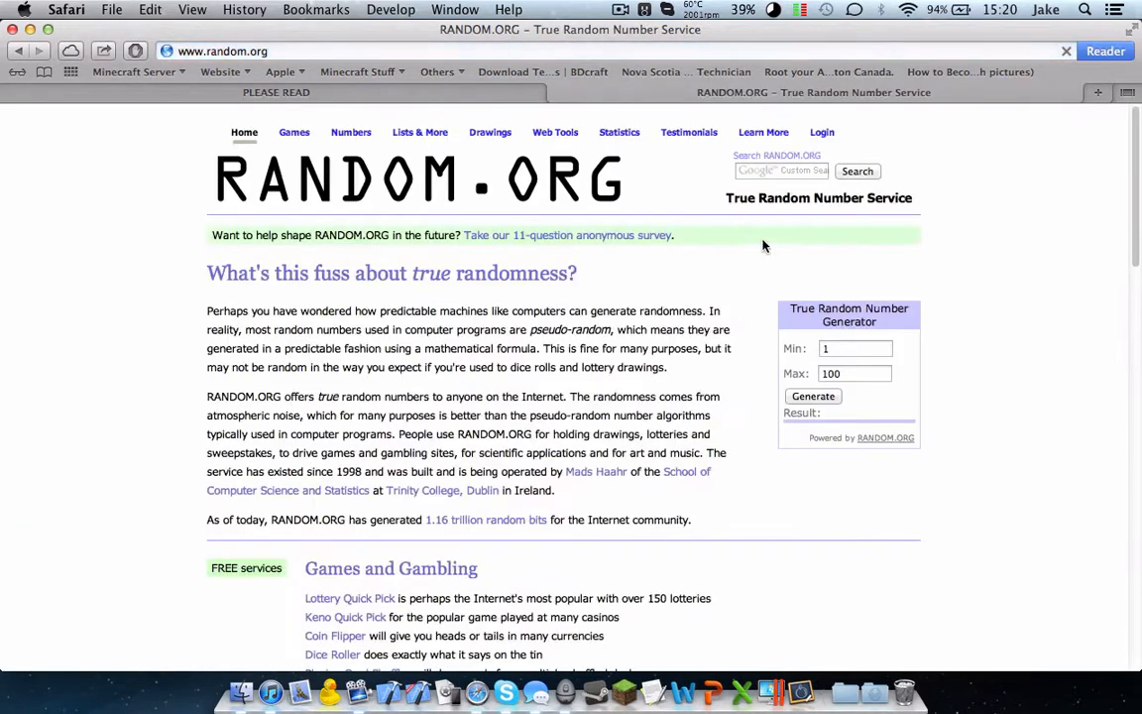
Step: Set the generator range to 1–84 and draw random numbers, the last being 59
left_click(854, 348)
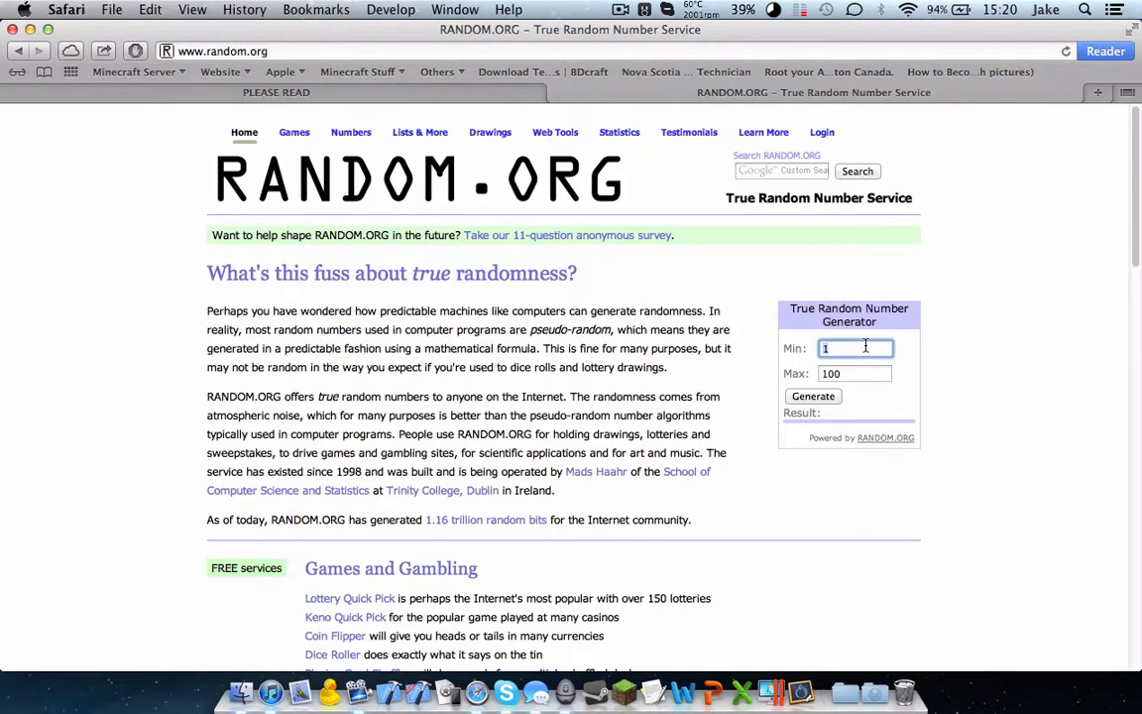
left_click(854, 374)
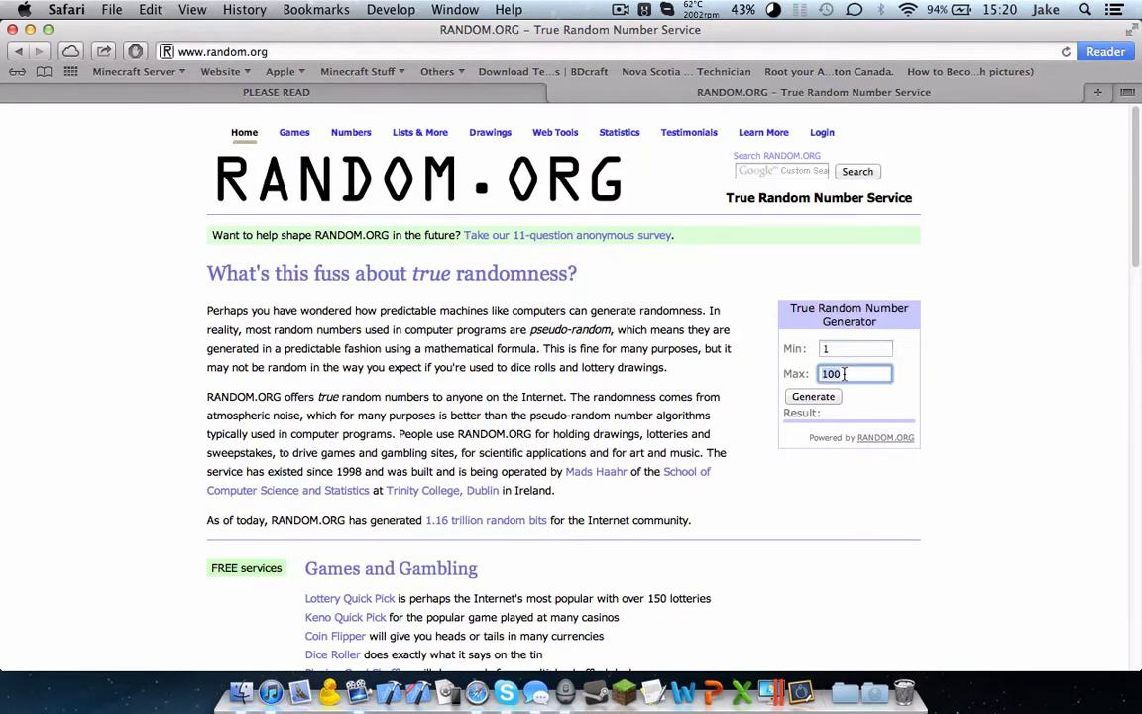
type("84")
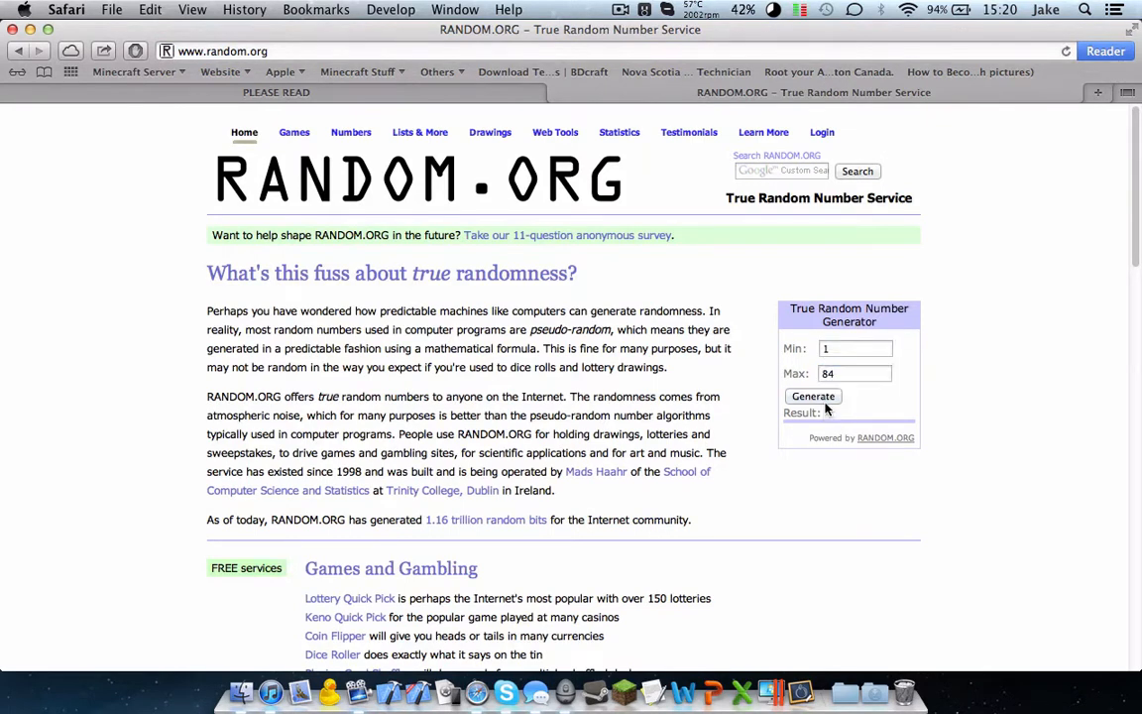
left_click(812, 396)
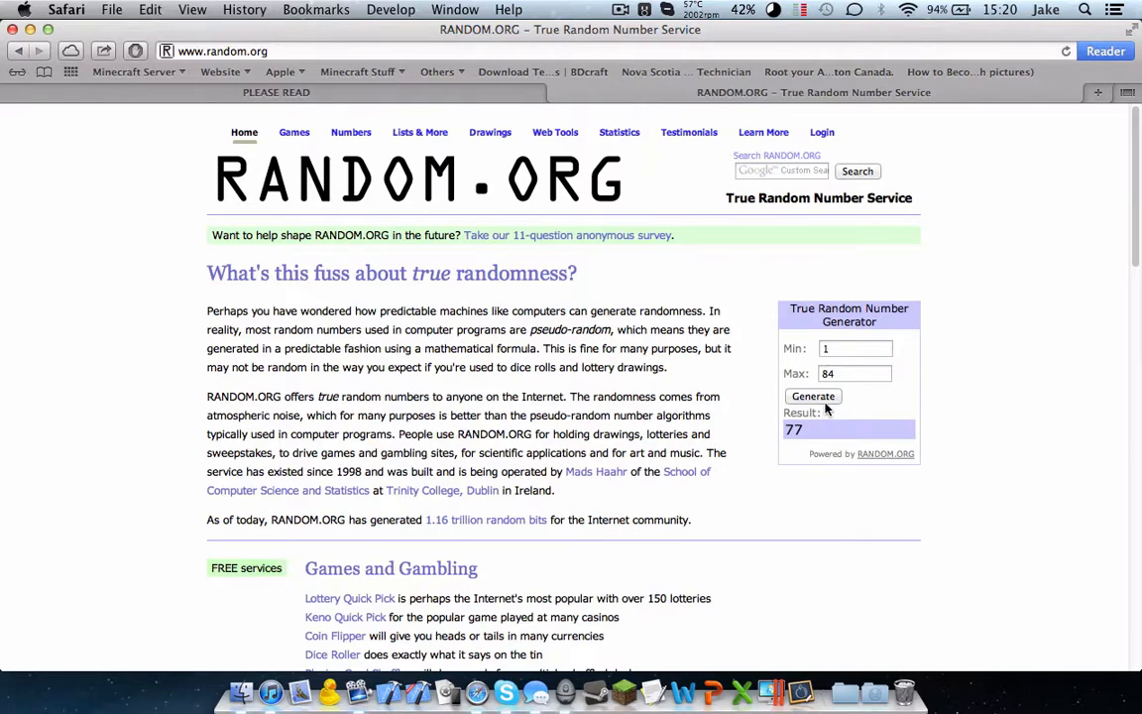
left_click(811, 395)
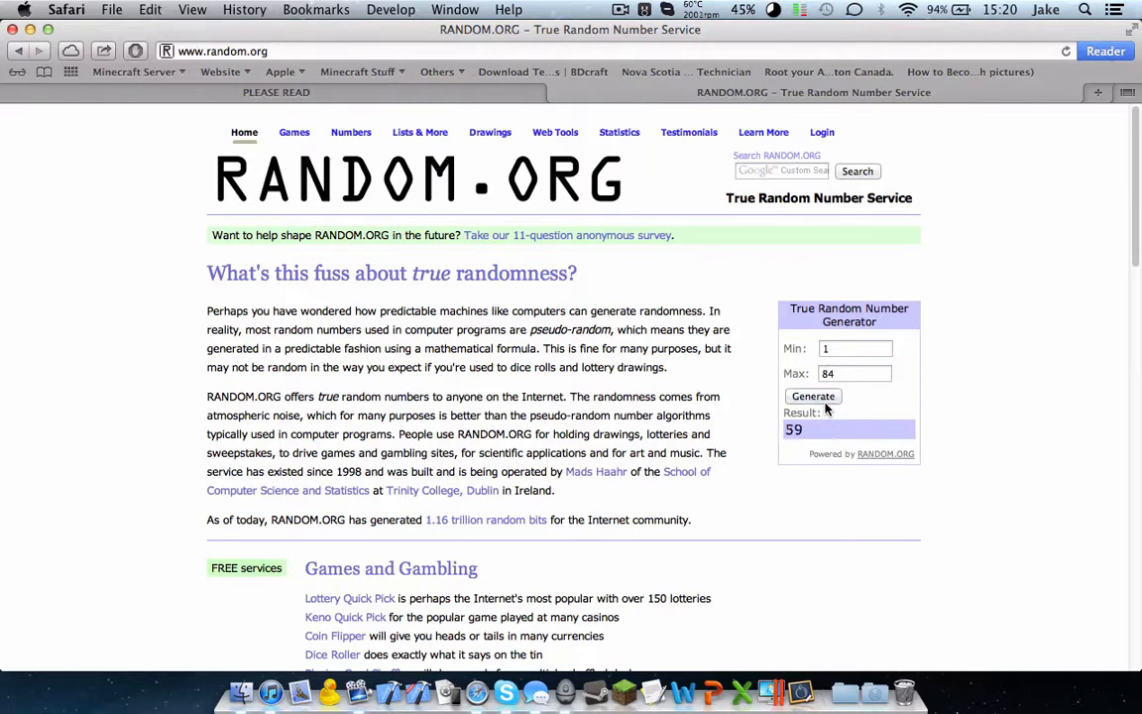